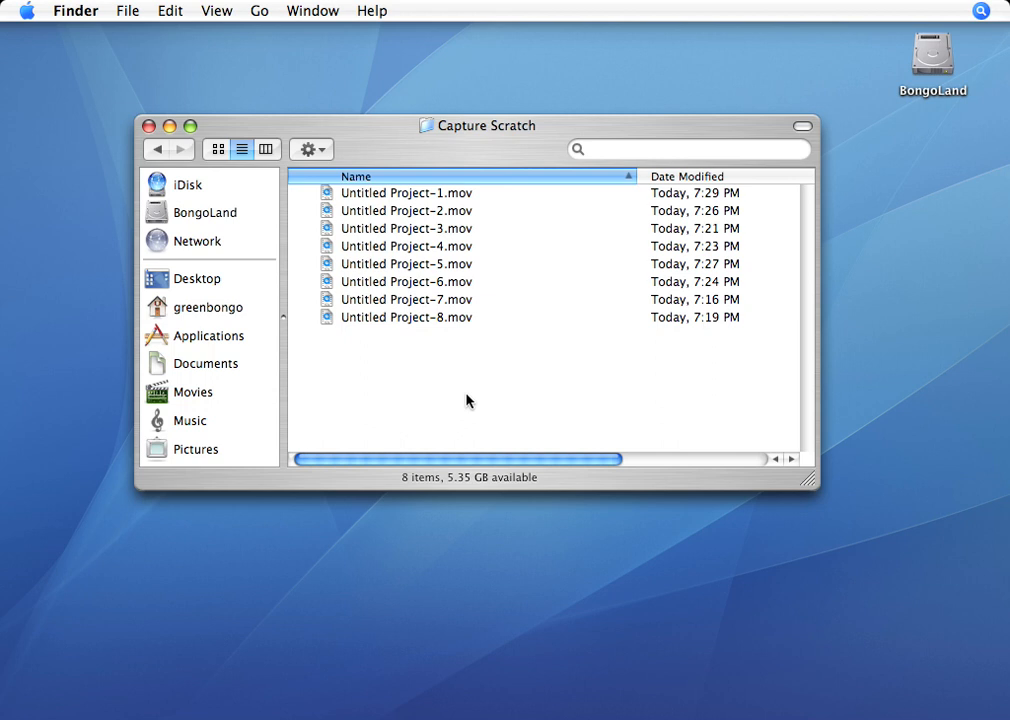
pyautogui.moveTo(333, 212)
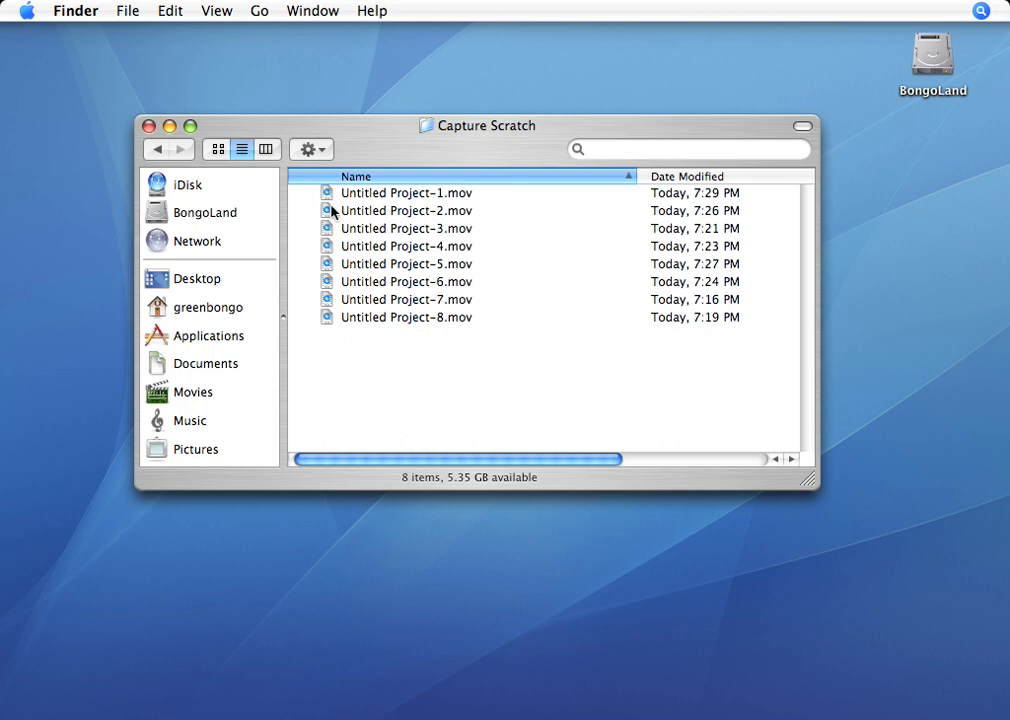
pyautogui.moveTo(414, 208)
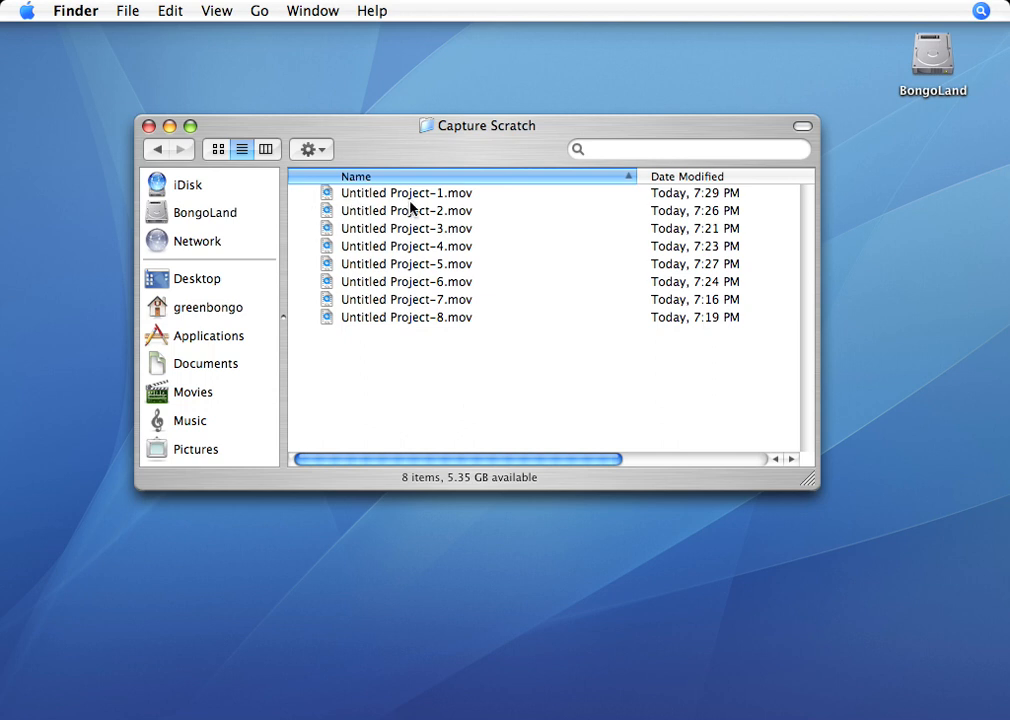
pyautogui.moveTo(413, 214)
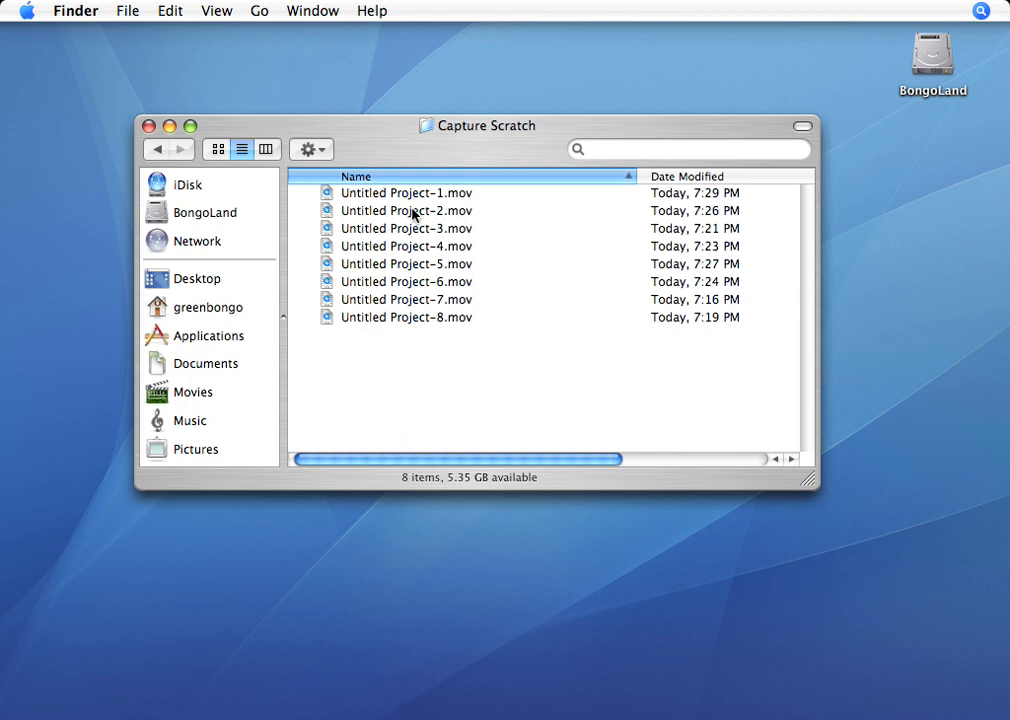
# Select Untitled Project-1.mov in the Capture Scratch folder list
pyautogui.click(406, 192)
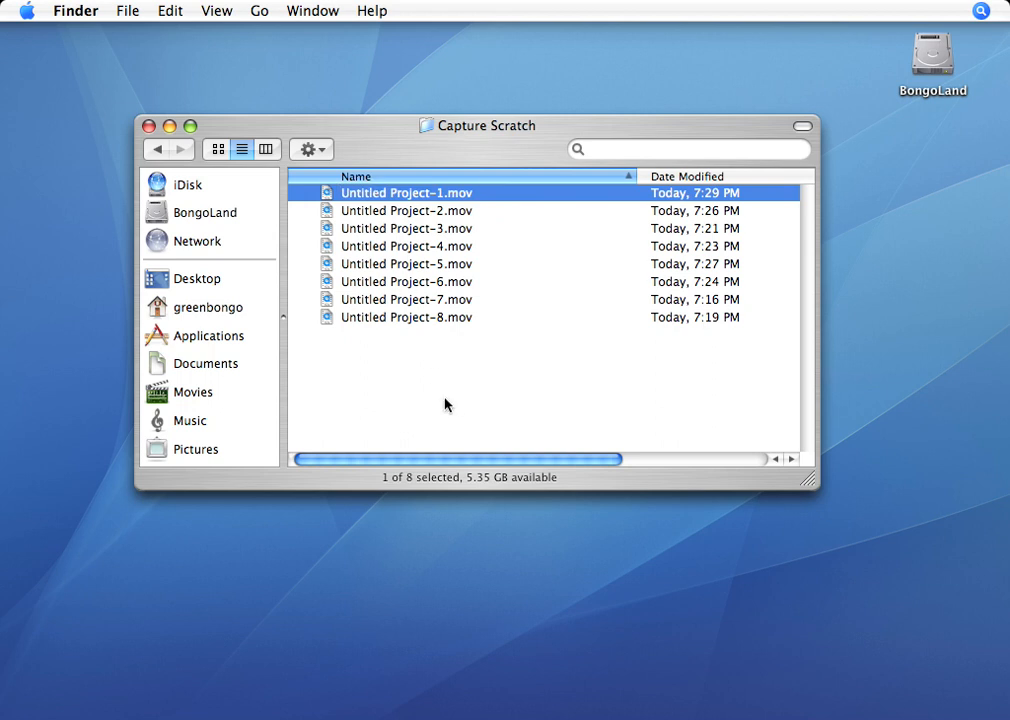
# Select all eight Untitled Project movie files with Cmd+A
pyautogui.press('cmd+a')
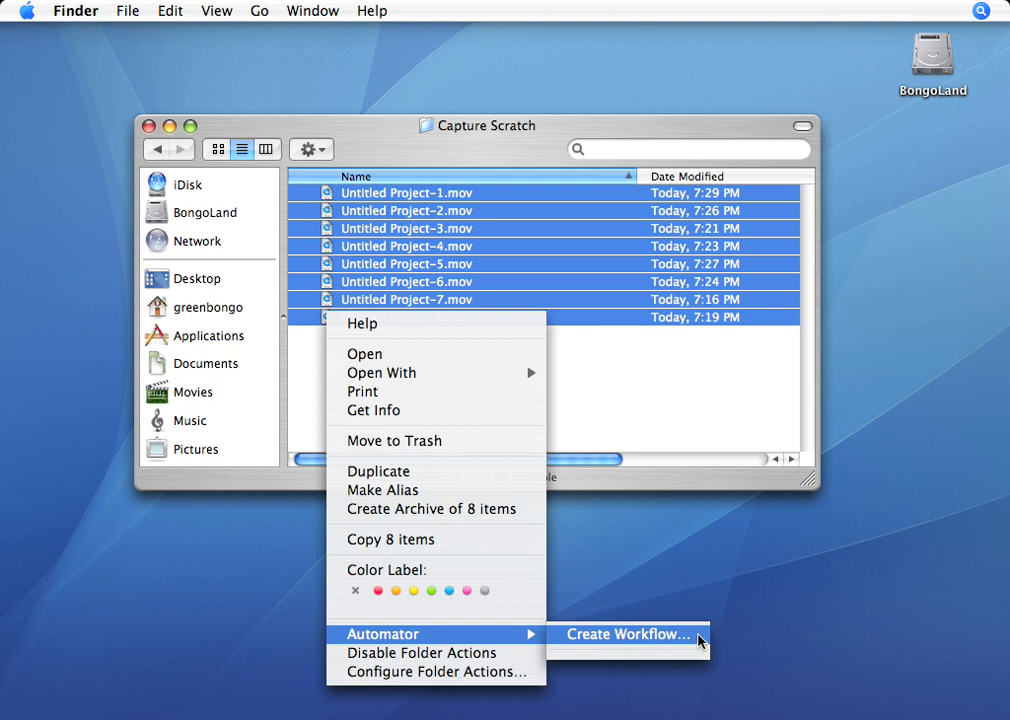
# Create a new Automator workflow from the selected movies and focus the action search field
pyautogui.click(627, 634)
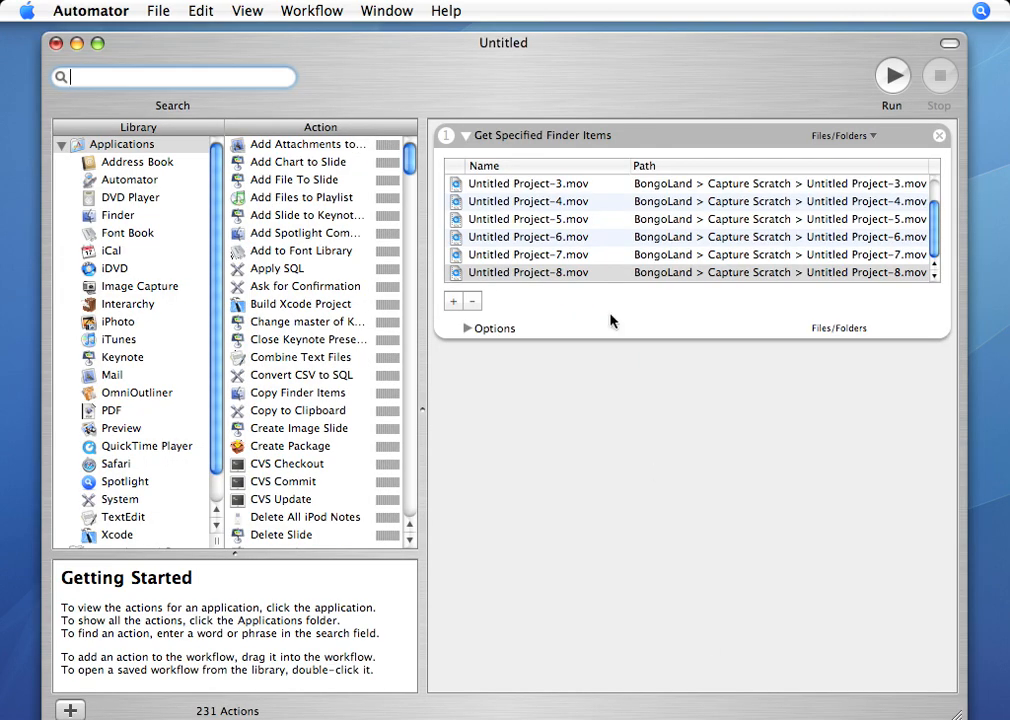
pyautogui.click(527, 135)
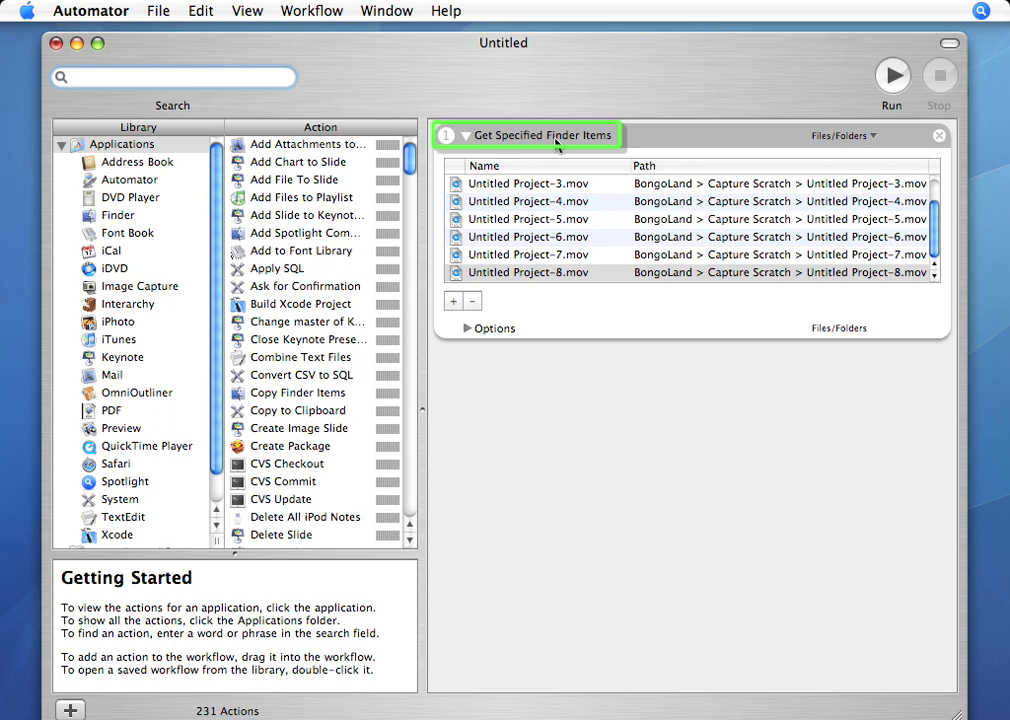
pyautogui.moveTo(562, 225)
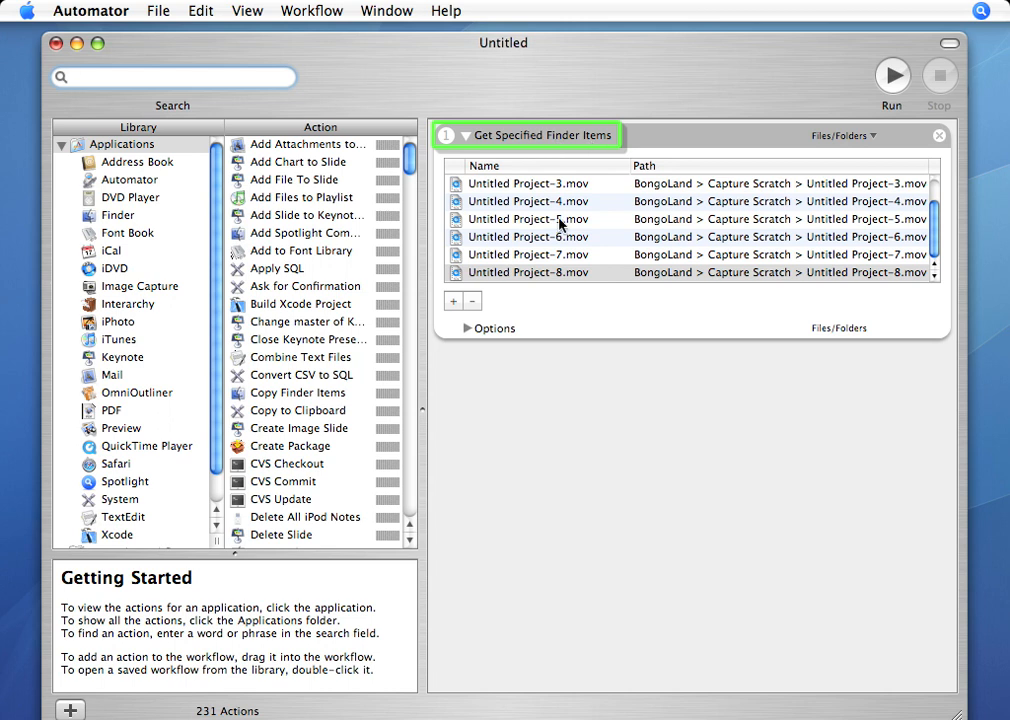
pyautogui.click(174, 77)
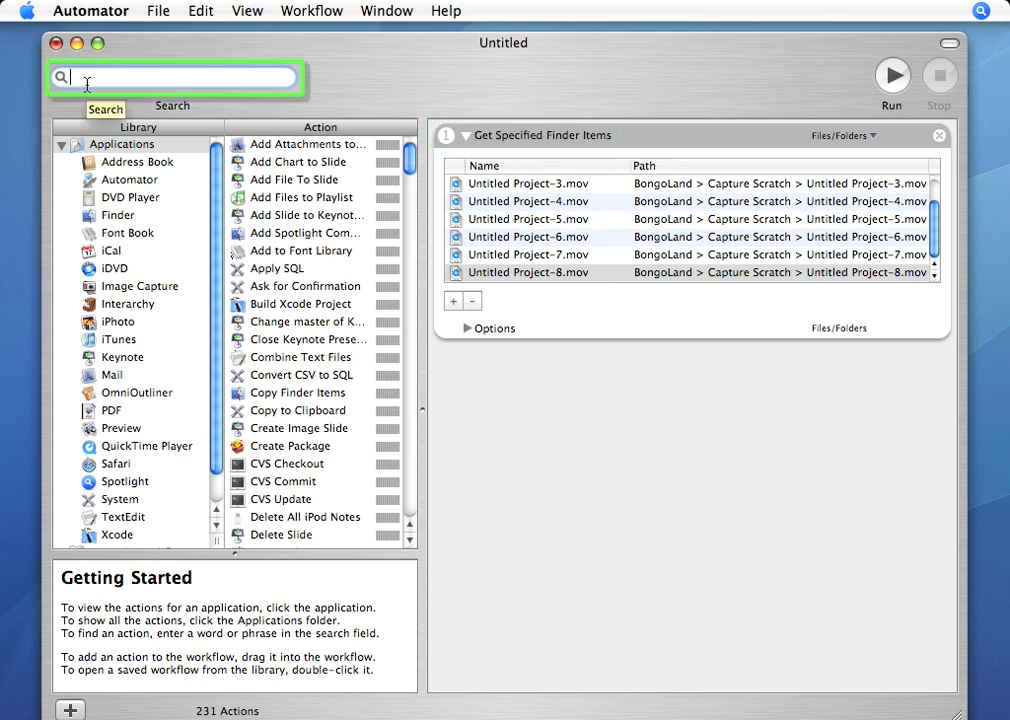
# Add the Rename Finder Items action, declining the extra copy step
pyautogui.write('ren')
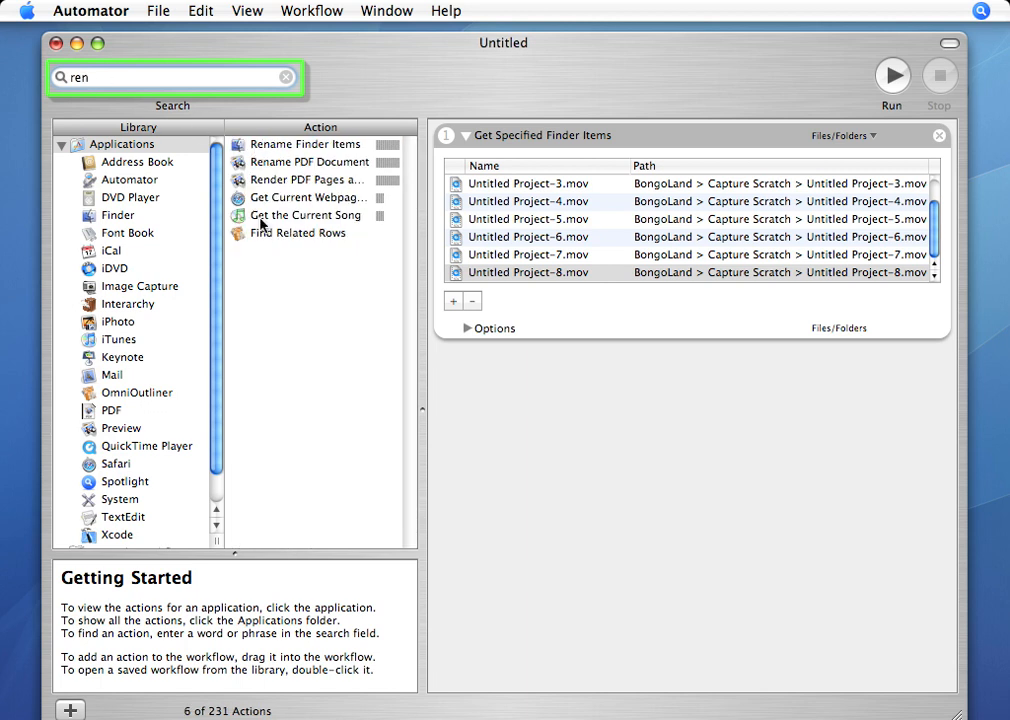
pyautogui.click(305, 144)
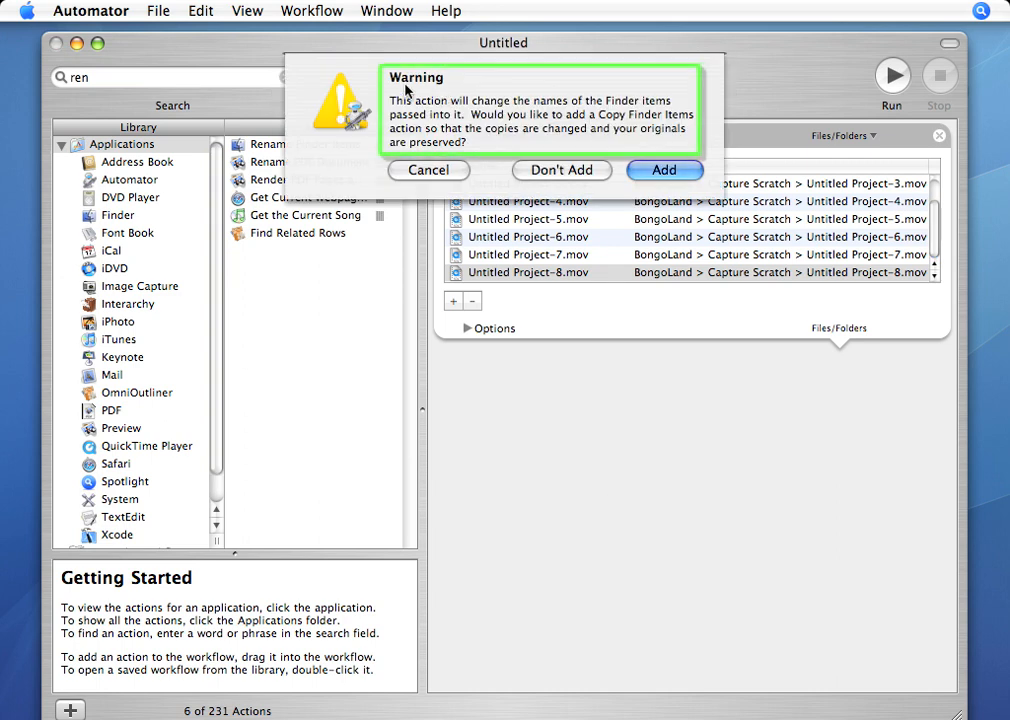
pyautogui.moveTo(665, 123)
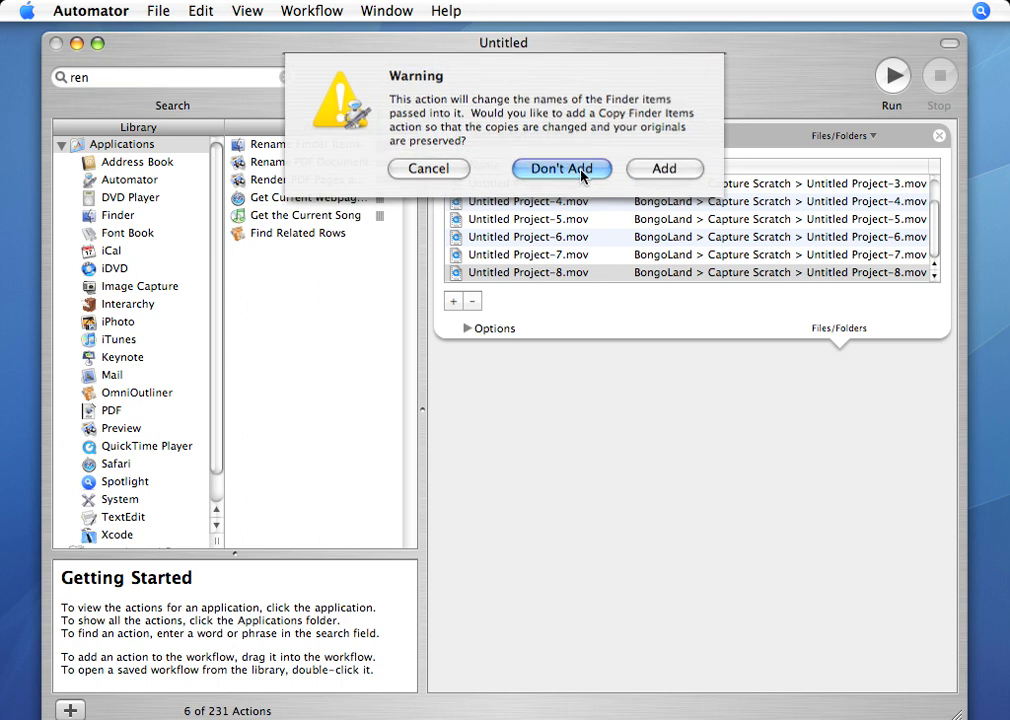
pyautogui.click(561, 168)
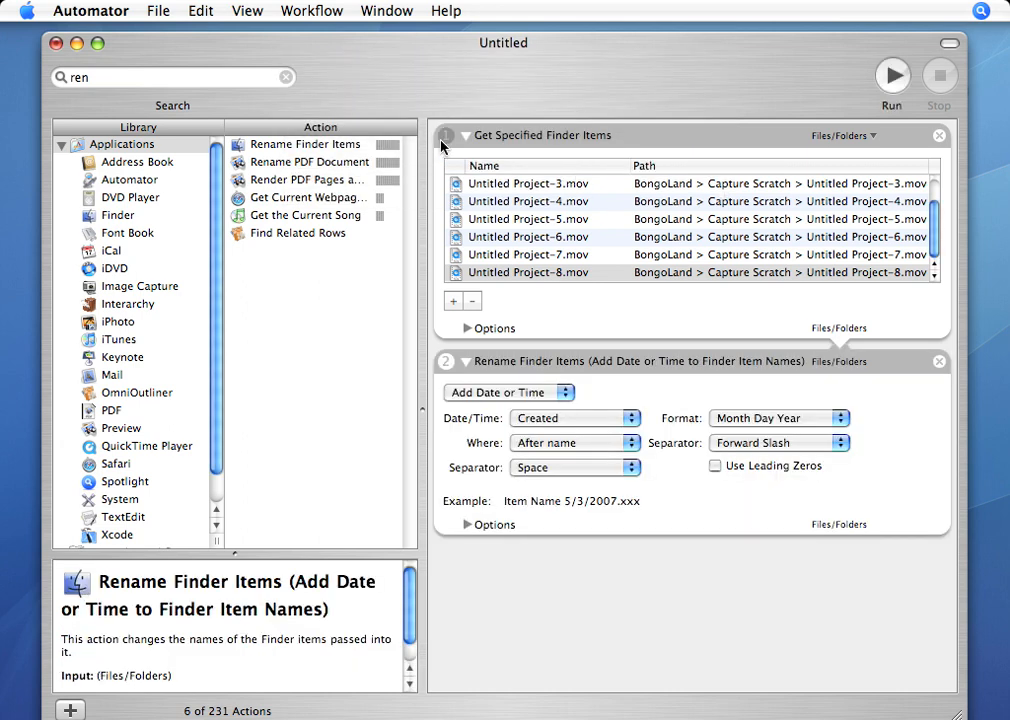
pyautogui.moveTo(567, 153)
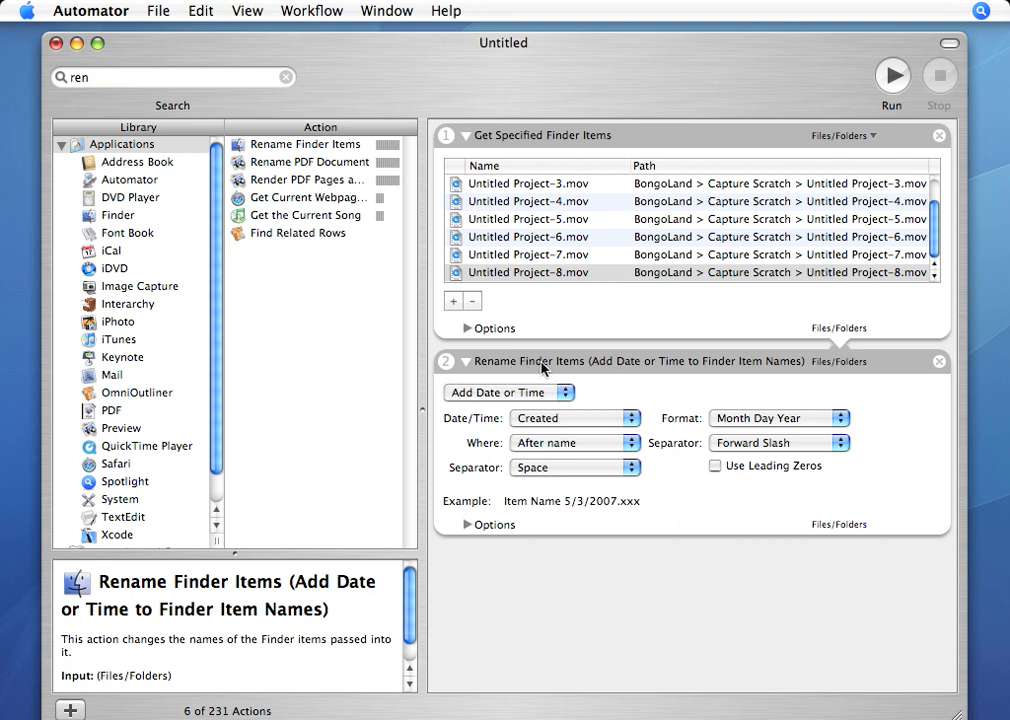
# Switch the Rename Finder Items mode to Replace Text
pyautogui.click(509, 392)
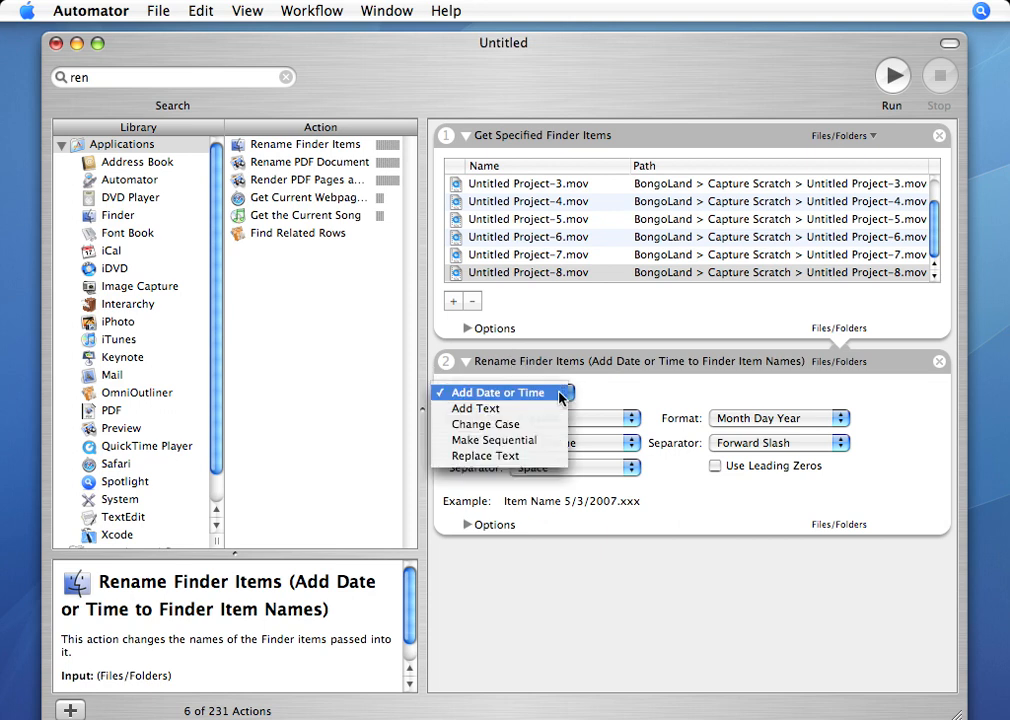
pyautogui.moveTo(477, 408)
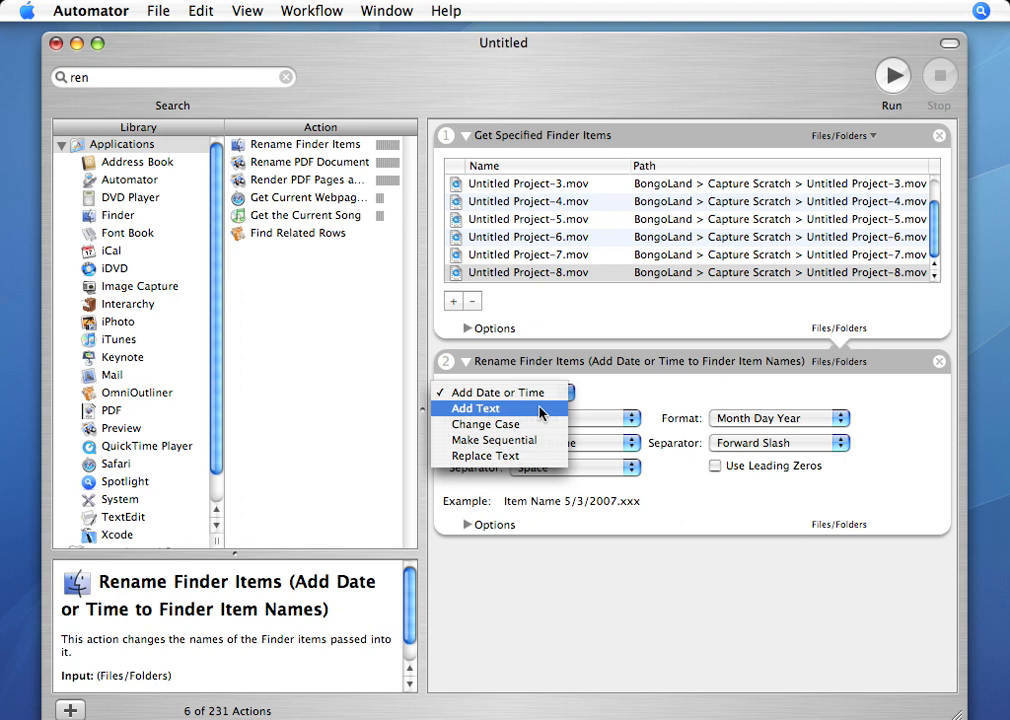
pyautogui.moveTo(495, 440)
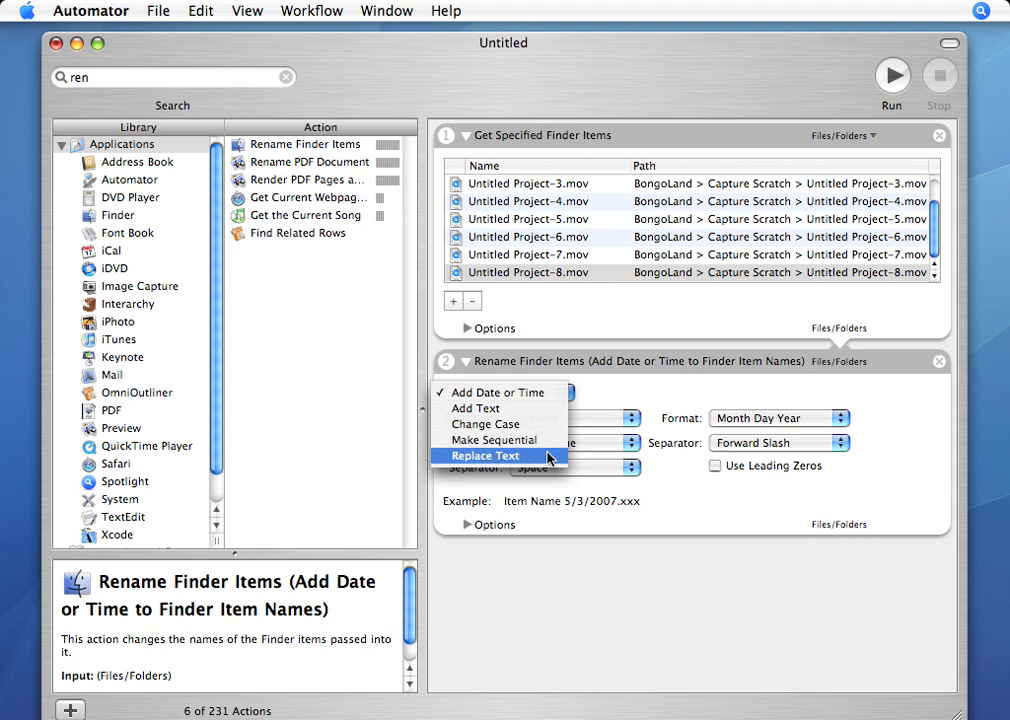
pyautogui.click(484, 455)
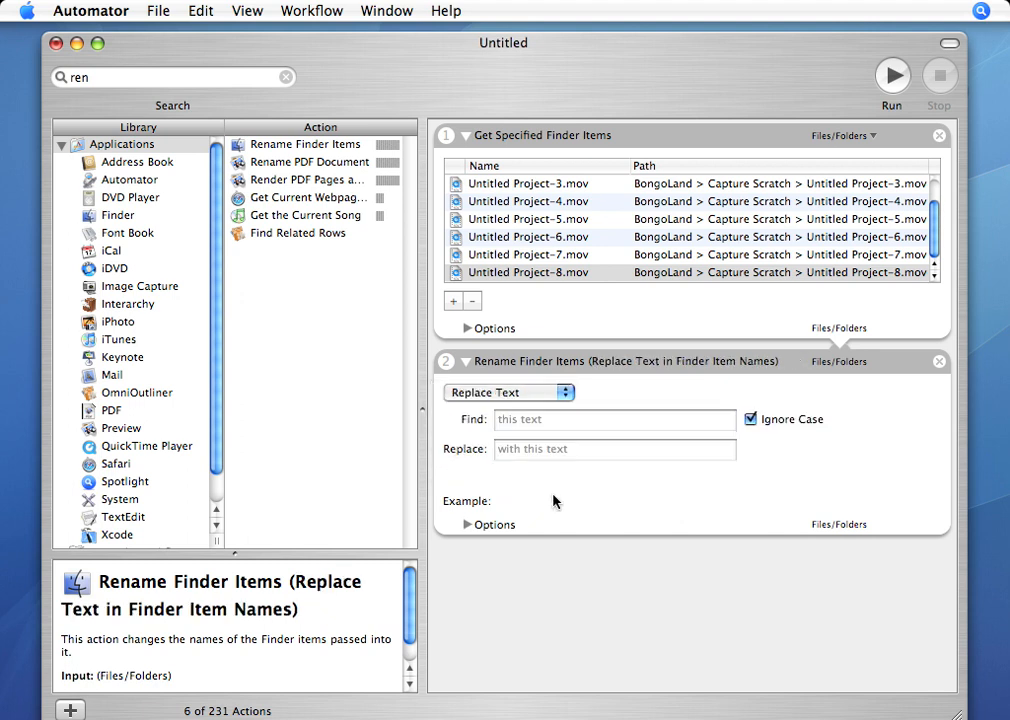
# Replace 'Untitled Project' with 'Kronos', run the workflow, and close it without saving
pyautogui.write('U')
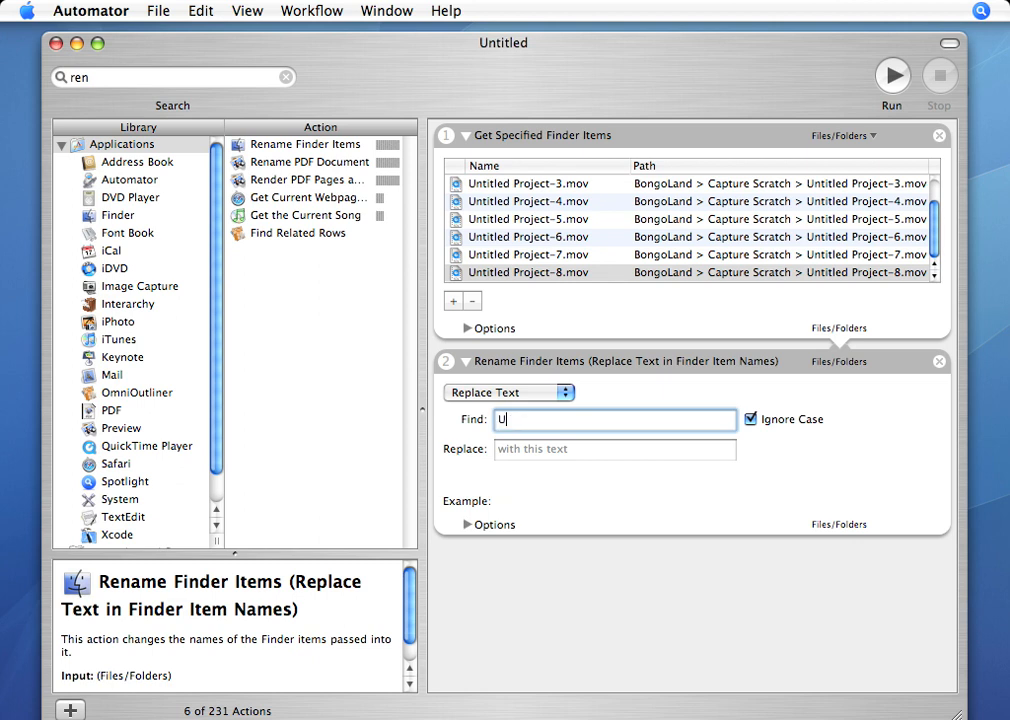
pyautogui.write('ntitled Project')
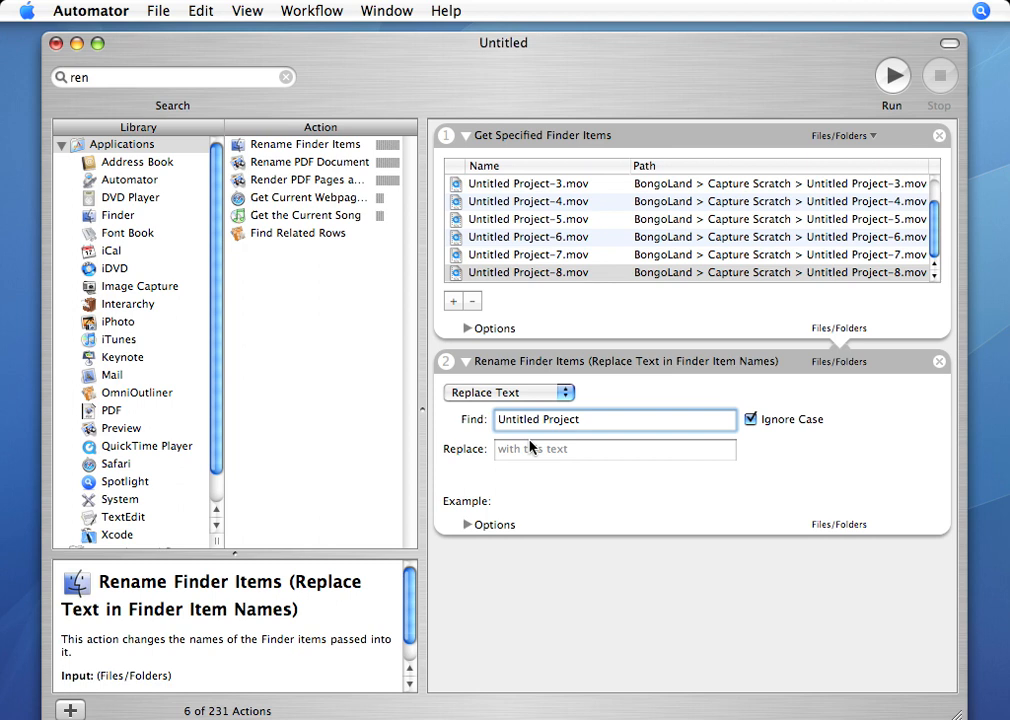
pyautogui.write('K')
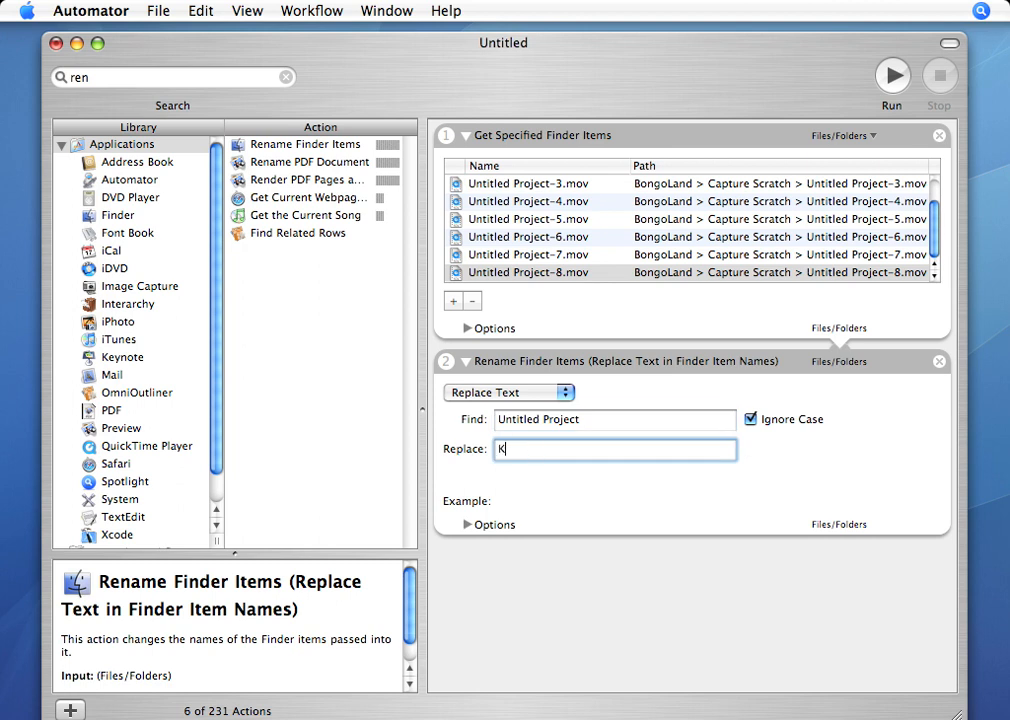
pyautogui.write('ronos')
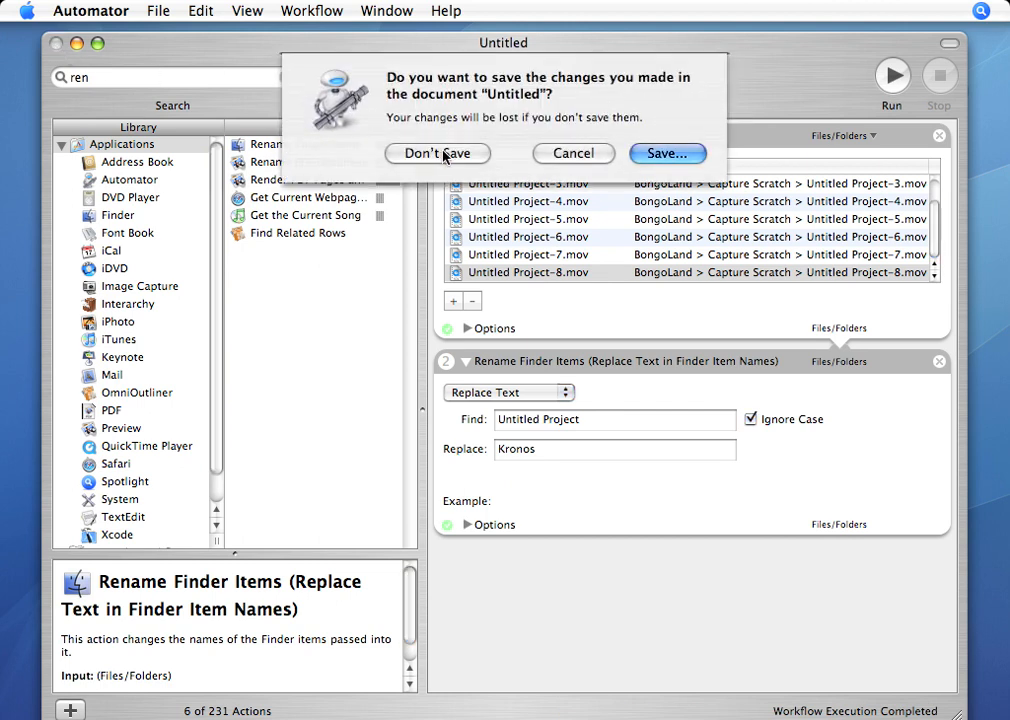
pyautogui.click(437, 153)
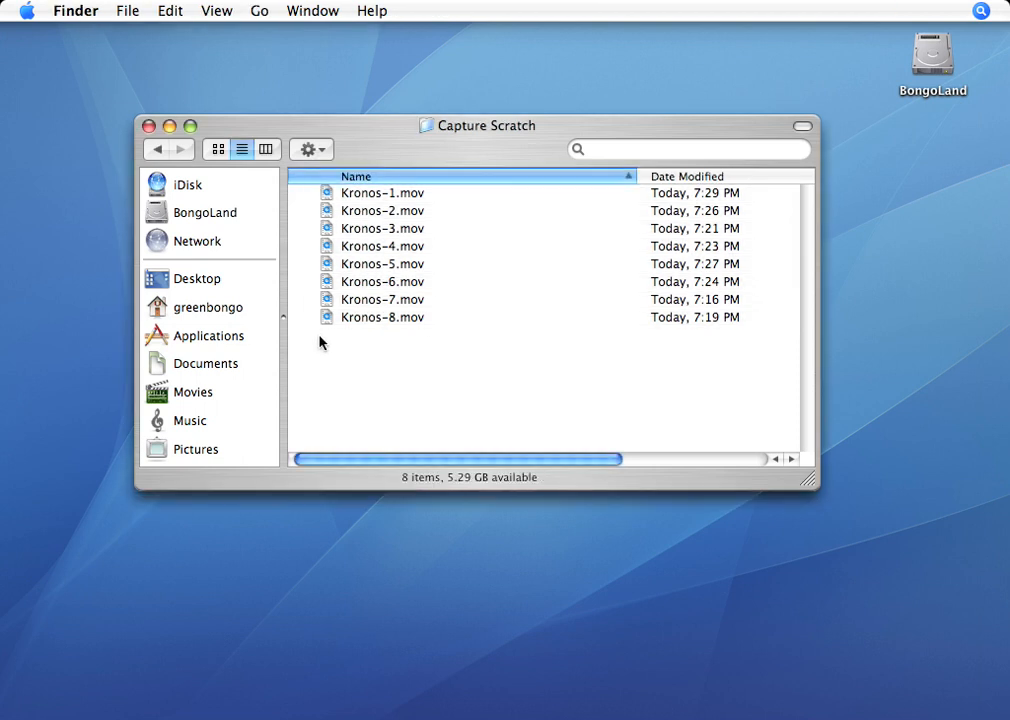
pyautogui.moveTo(307, 303)
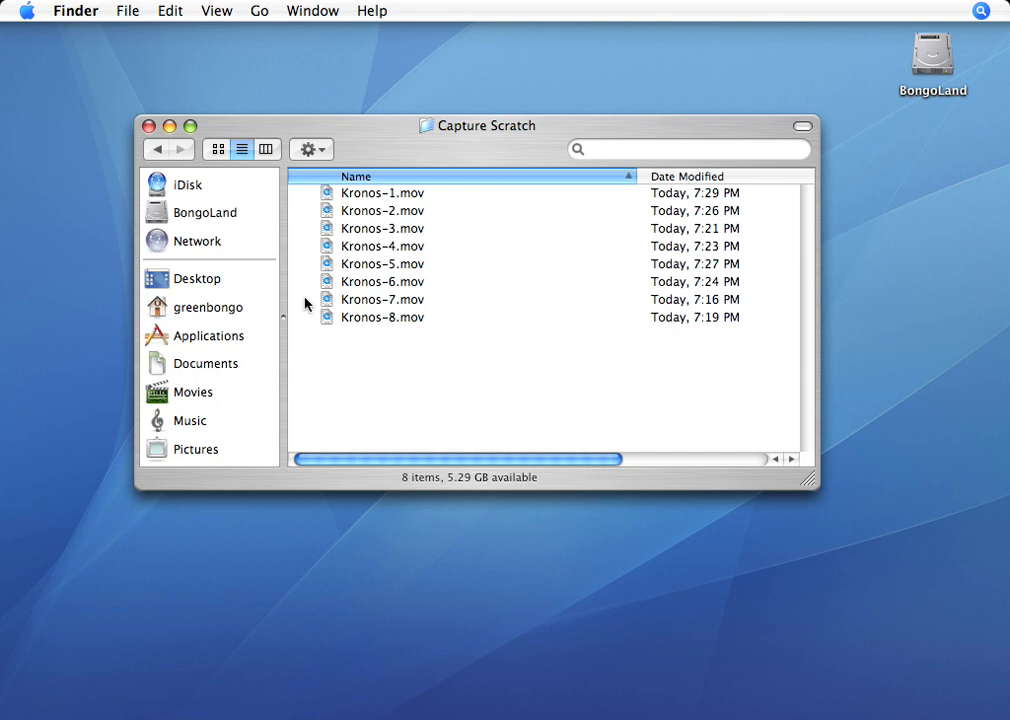
pyautogui.moveTo(340, 326)
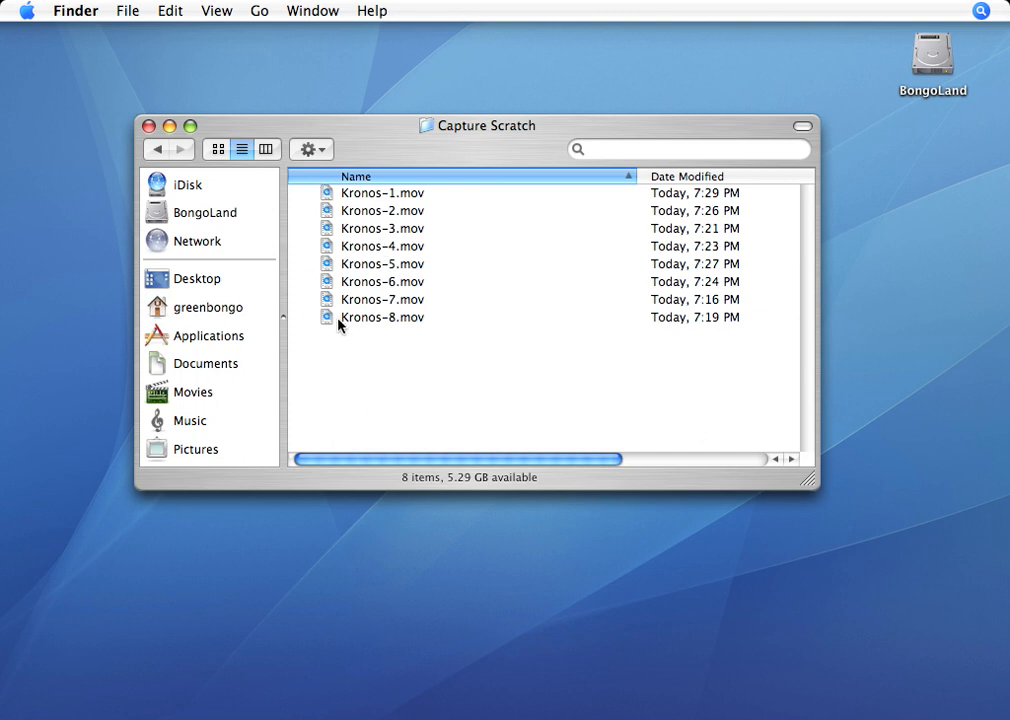
pyautogui.moveTo(343, 335)
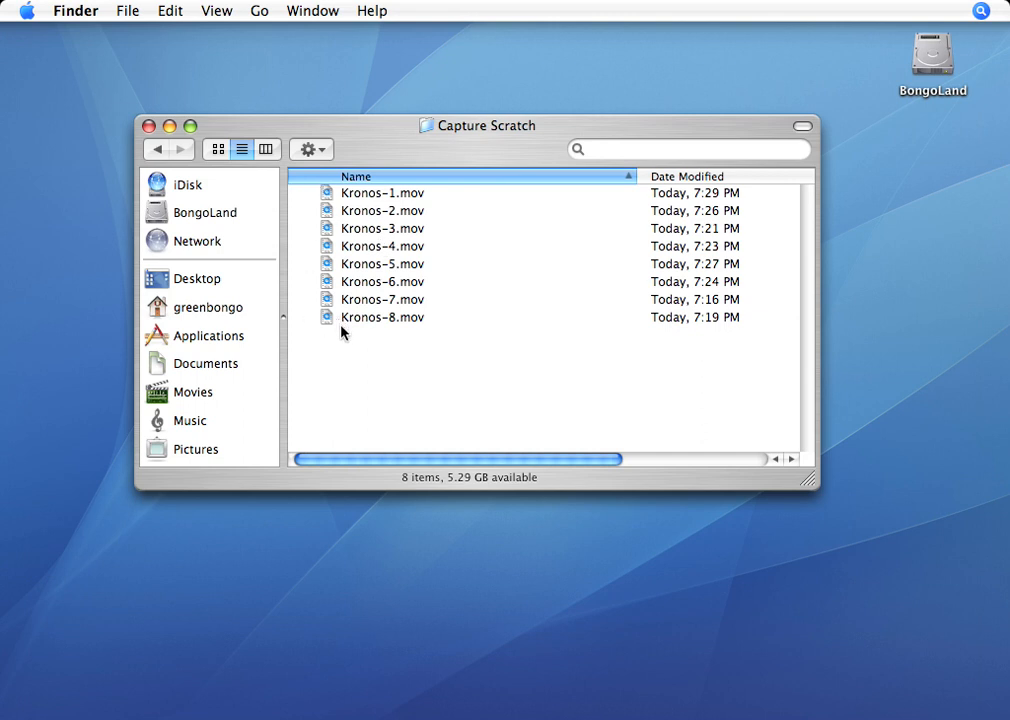
pyautogui.moveTo(378, 210)
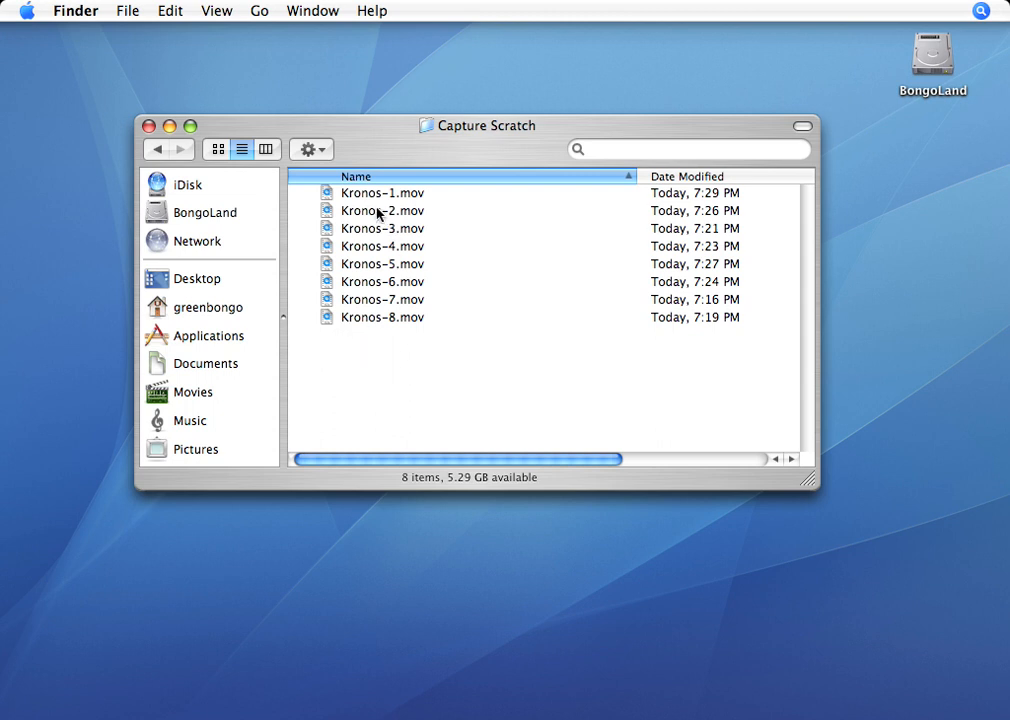
pyautogui.moveTo(394, 354)
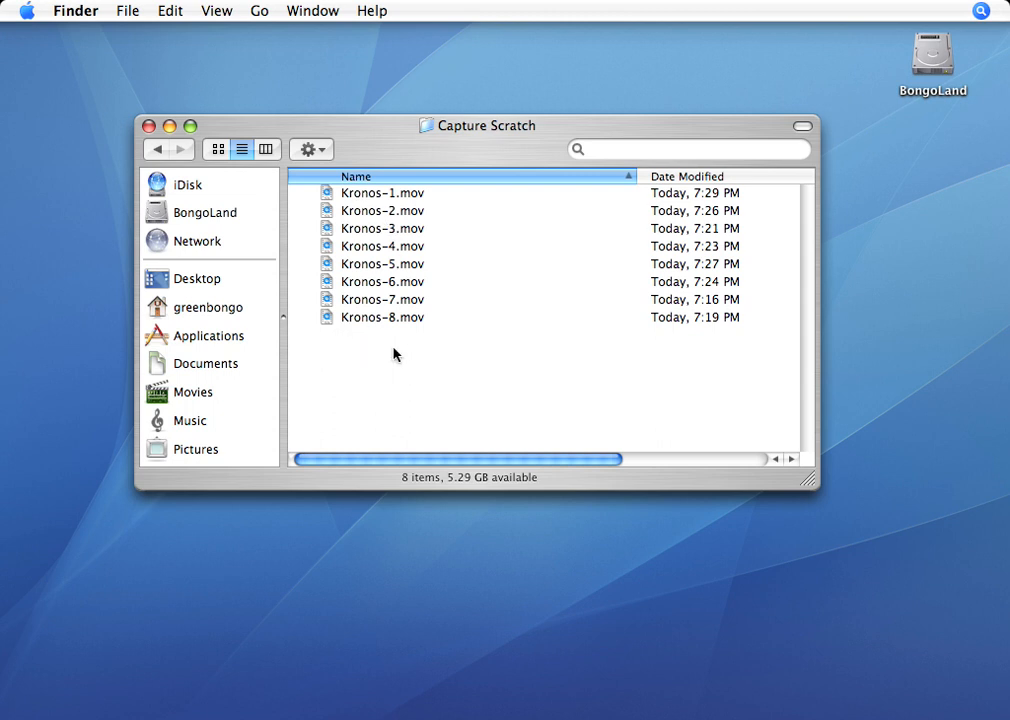
pyautogui.moveTo(306, 353)
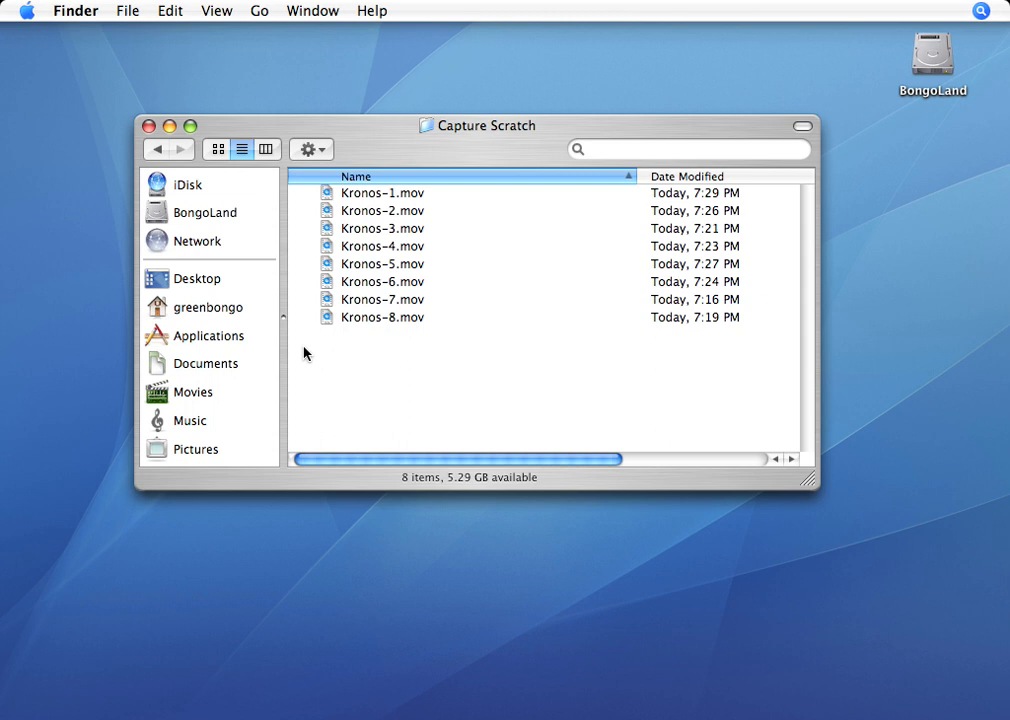
pyautogui.moveTo(312, 361)
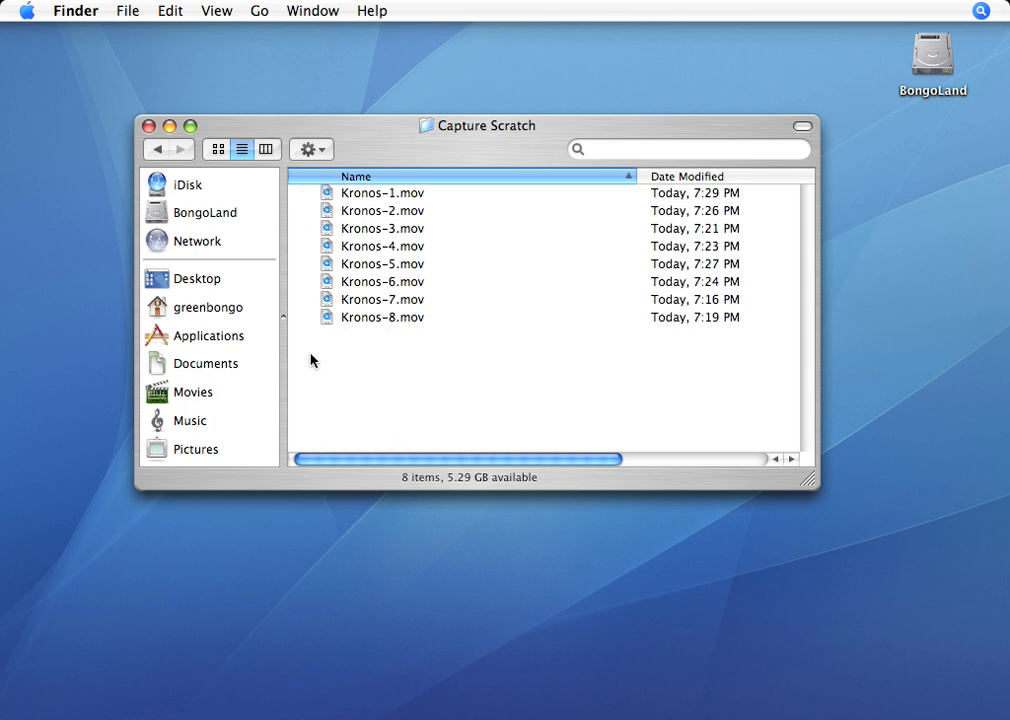
pyautogui.moveTo(322, 368)
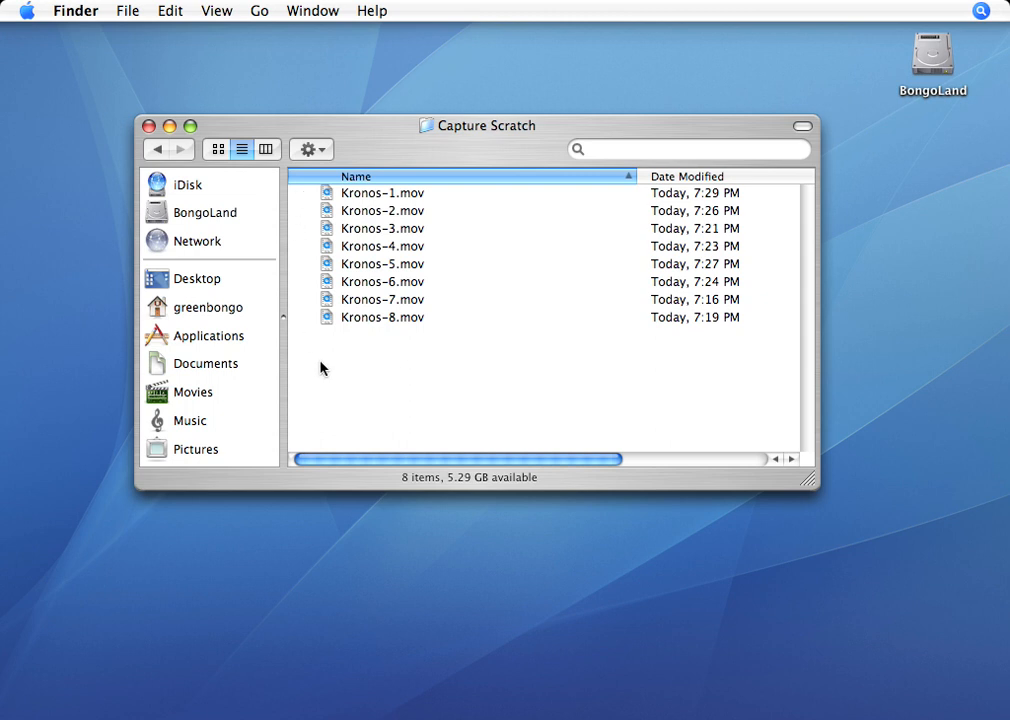